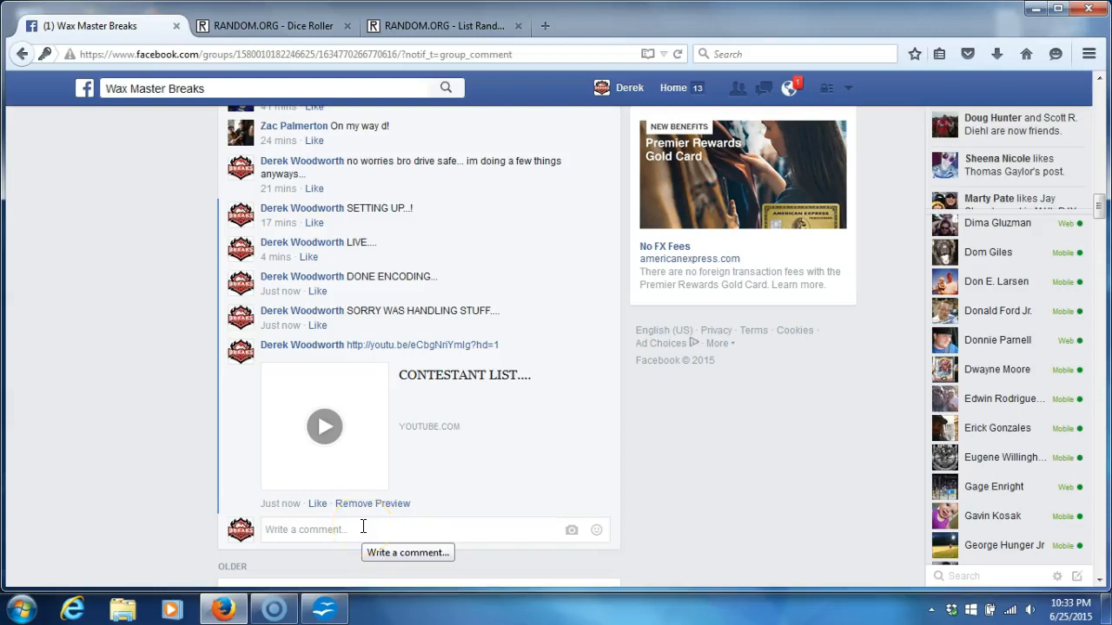
- Post a 'LIVE...' comment under the contestant list and return to the Dice Roller
type("LIV")
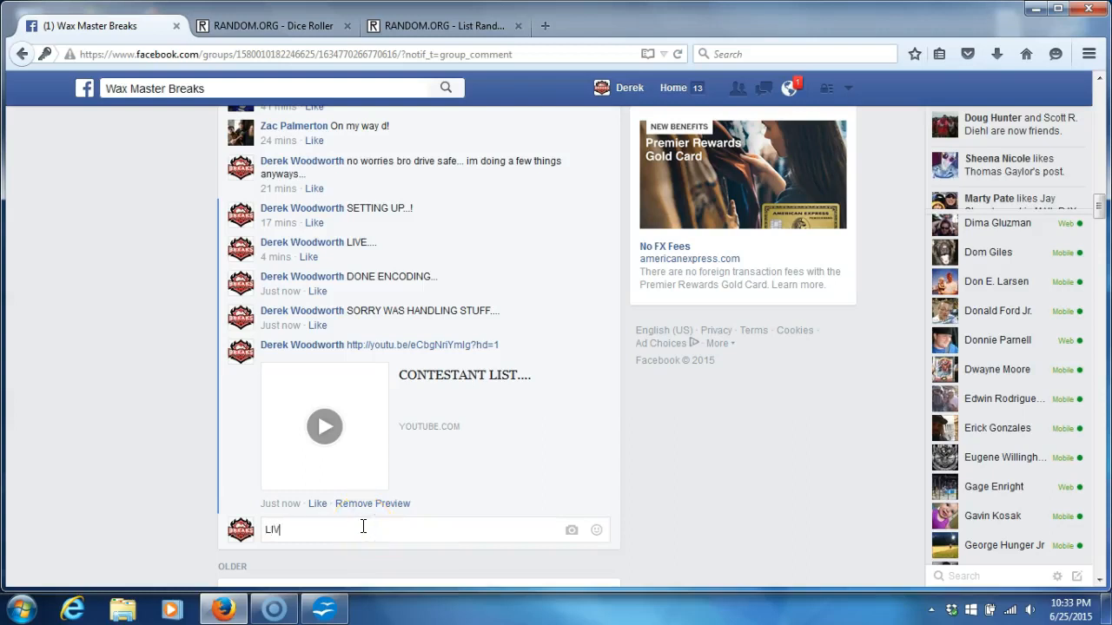
key("enter")
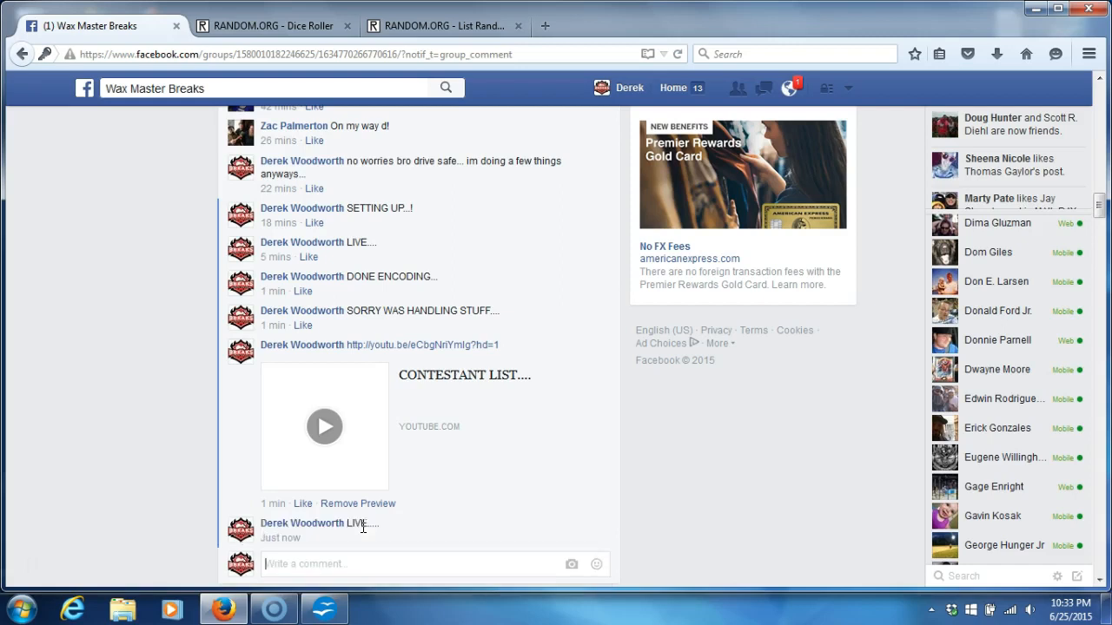
left_click(273, 26)
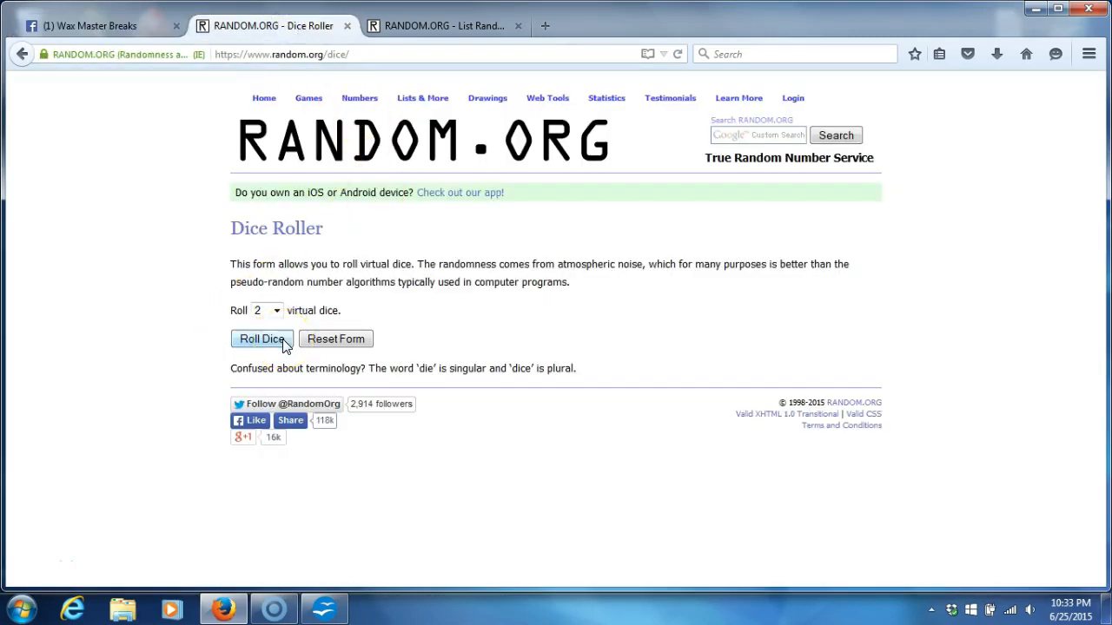
- Roll the two virtual dice
left_click(260, 339)
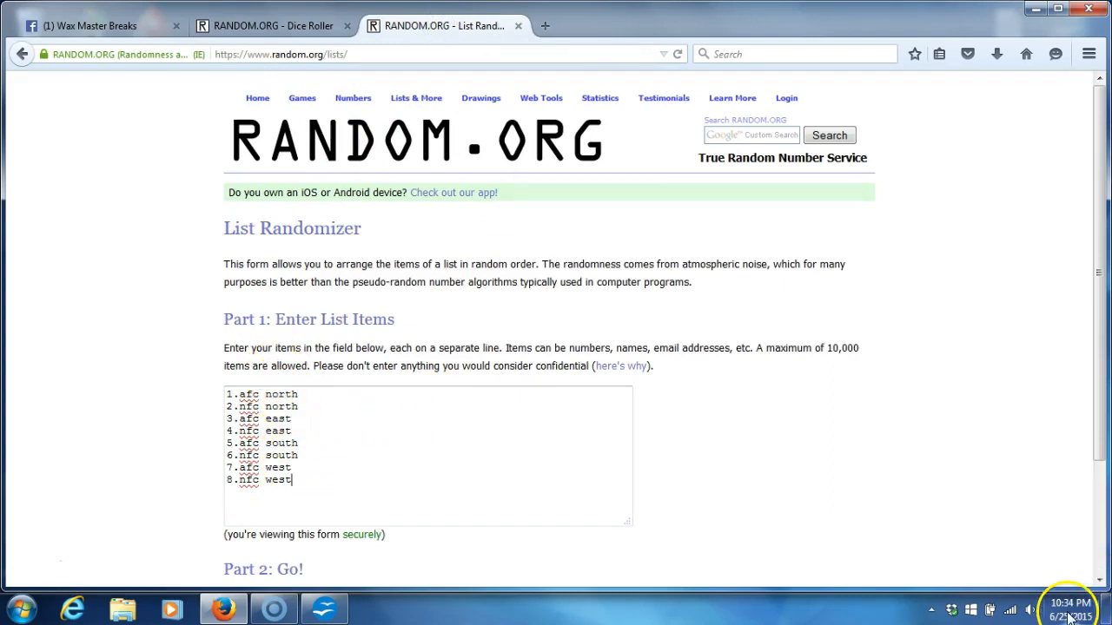
left_click(1070, 608)
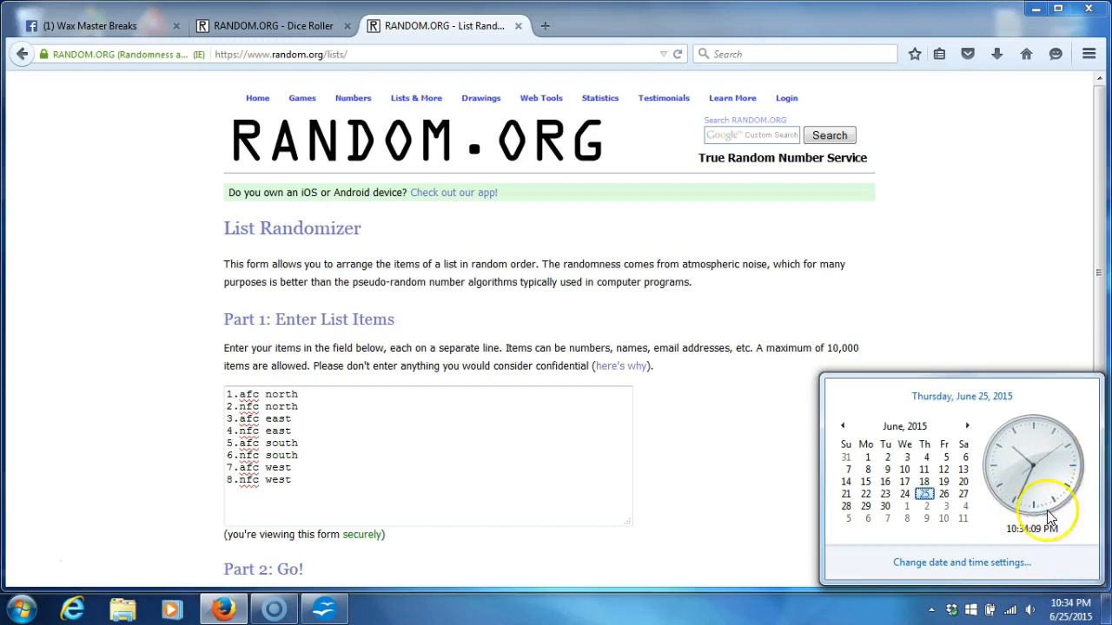
mouse_move(721, 496)
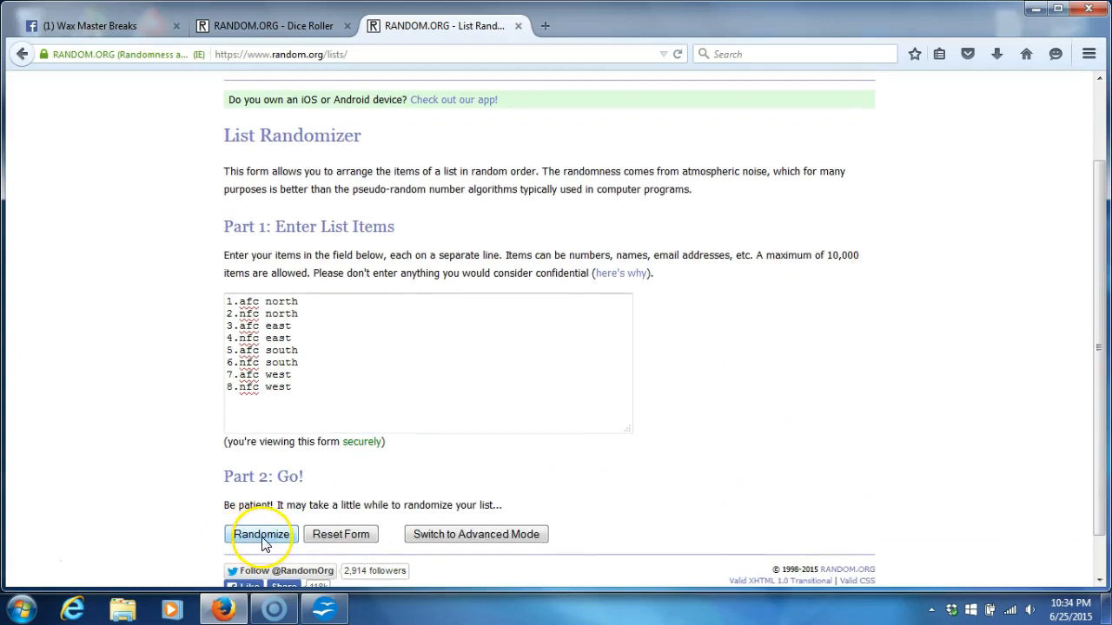
- Randomize the eight-division list five times, then bring back the two-dice roll result
left_click(260, 536)
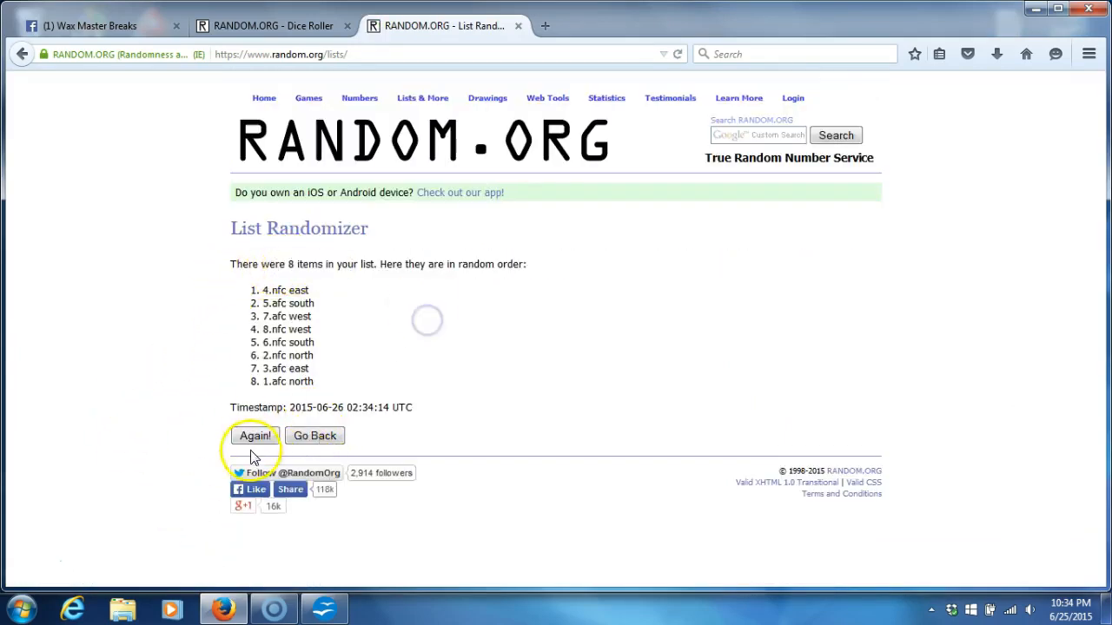
left_click(256, 435)
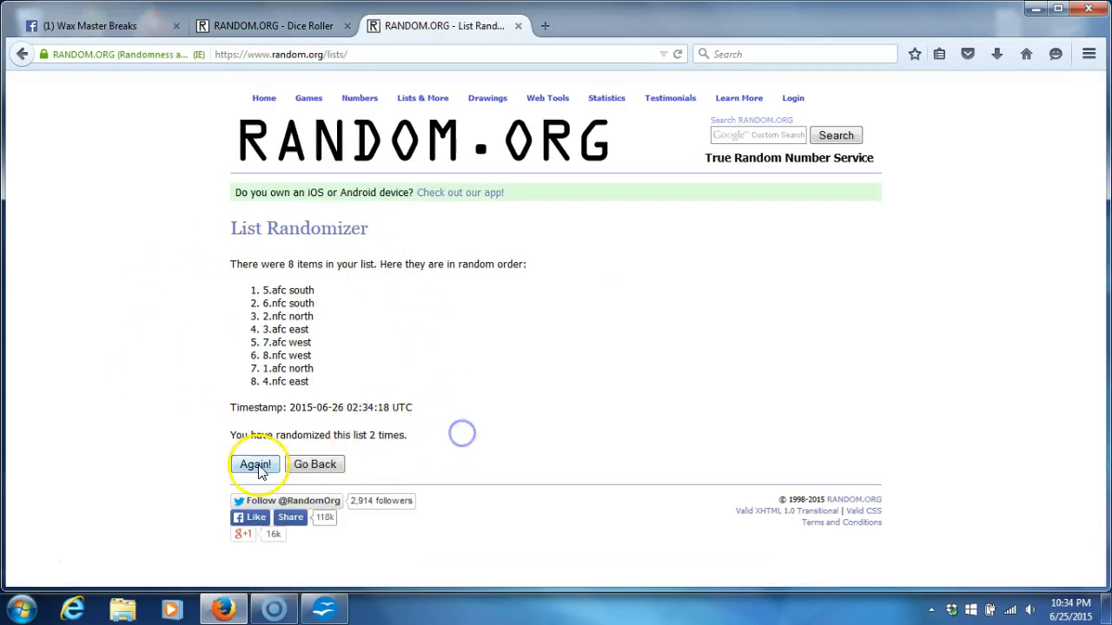
left_click(253, 463)
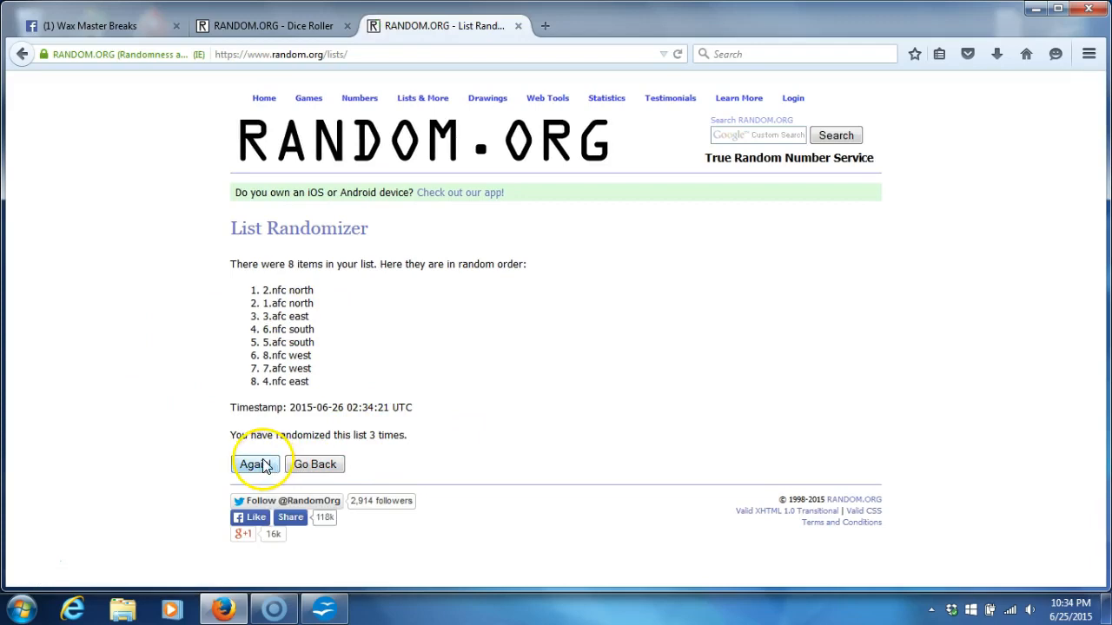
left_click(254, 464)
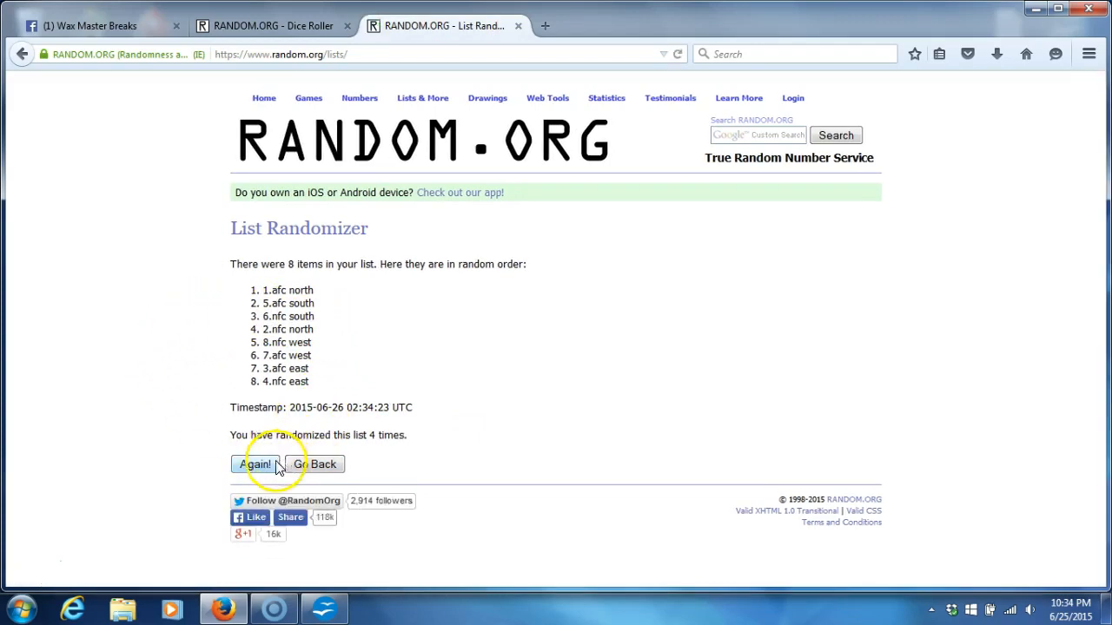
left_click(253, 464)
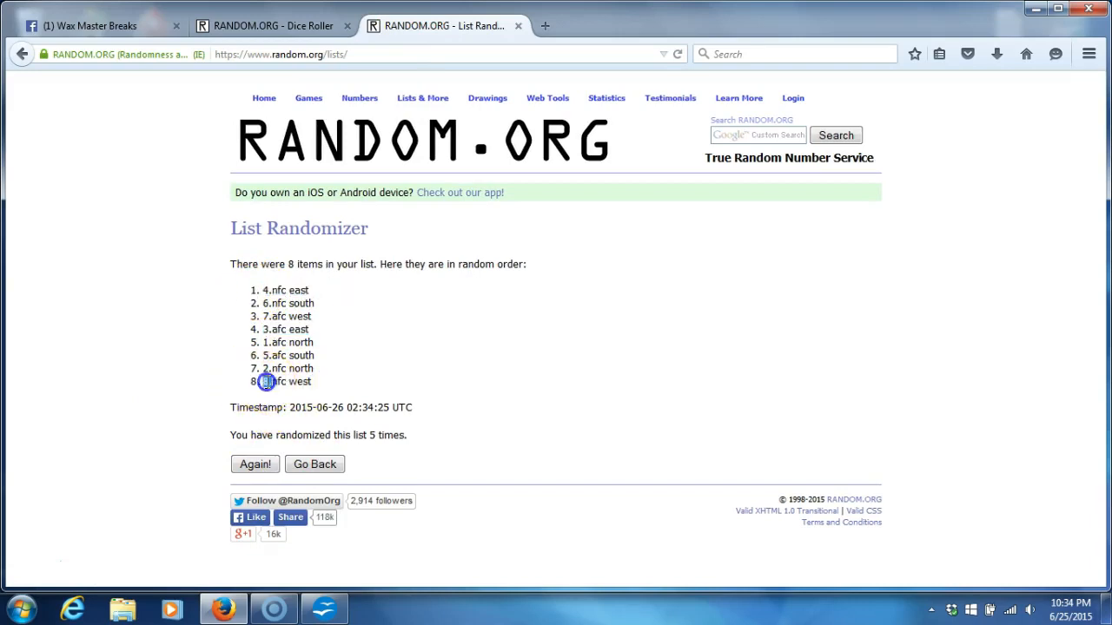
left_click(275, 26)
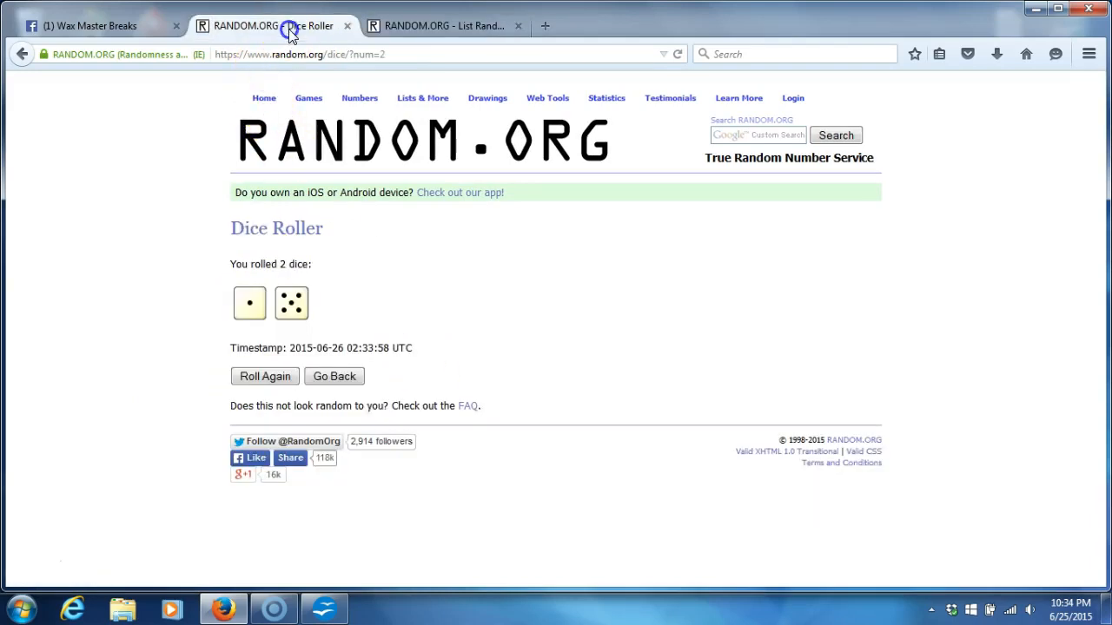
- Check the clock, shuffle the divisions a sixth time, and select the eight shuffled divisions
left_click(434, 26)
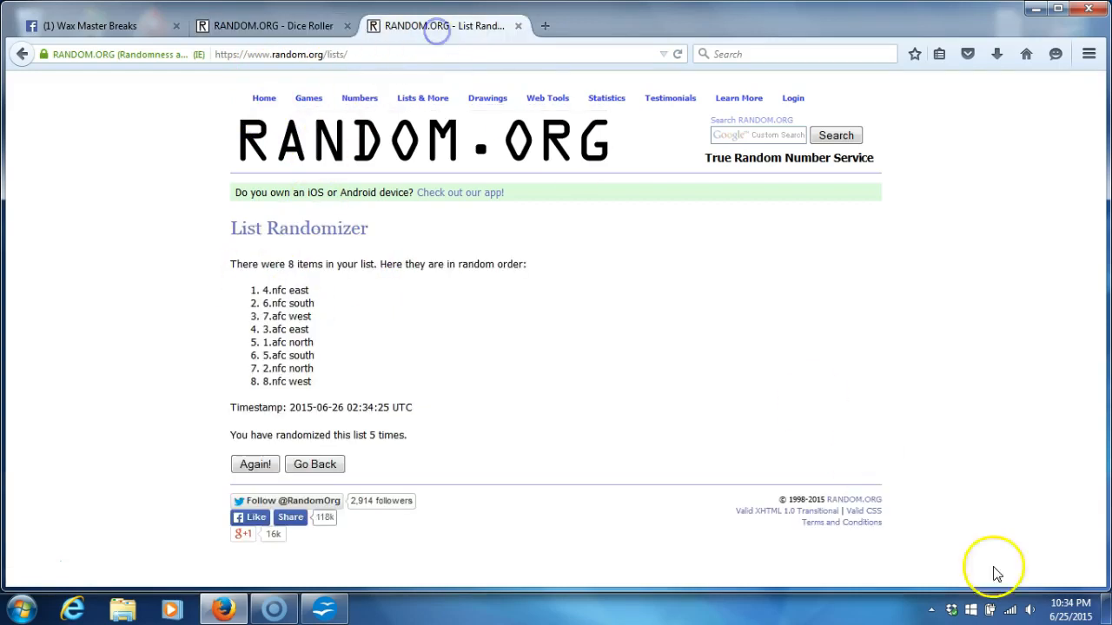
left_click(1070, 608)
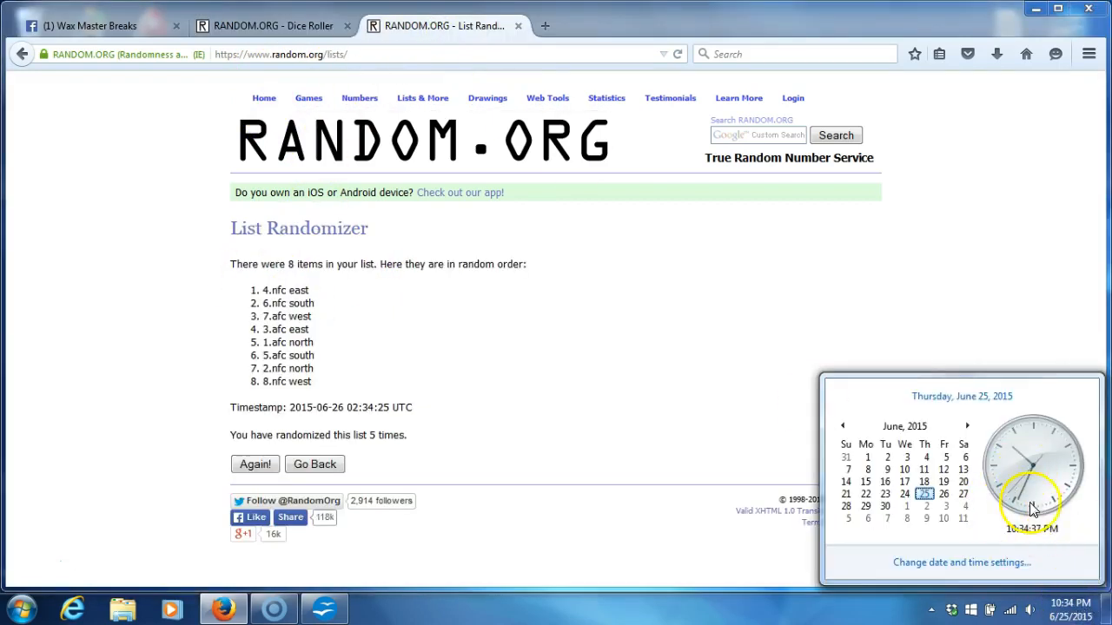
mouse_move(758, 407)
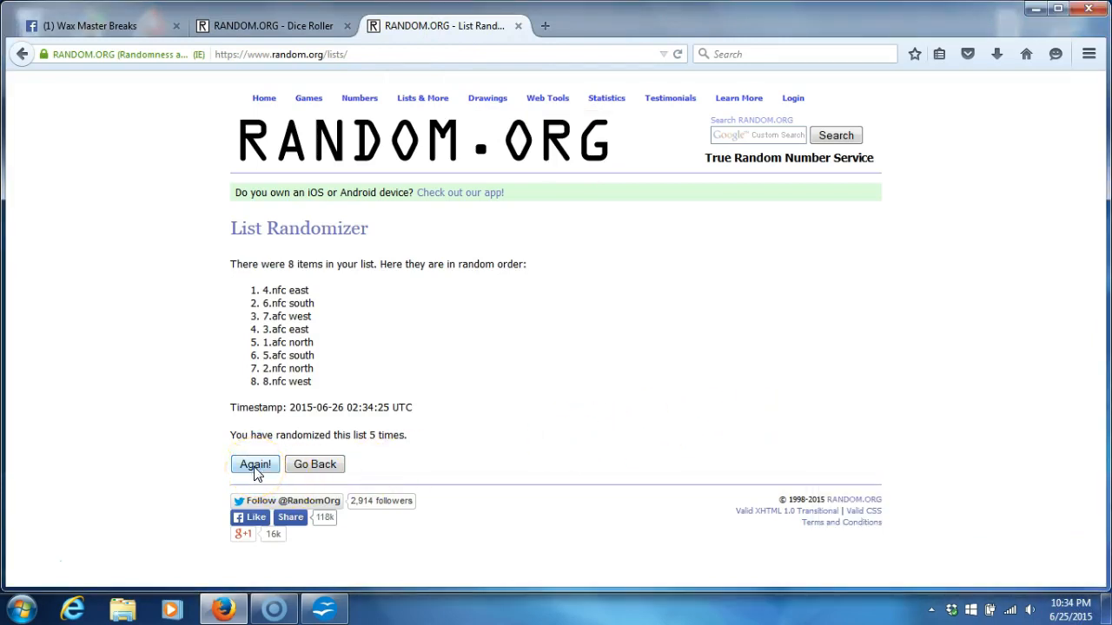
left_click(254, 464)
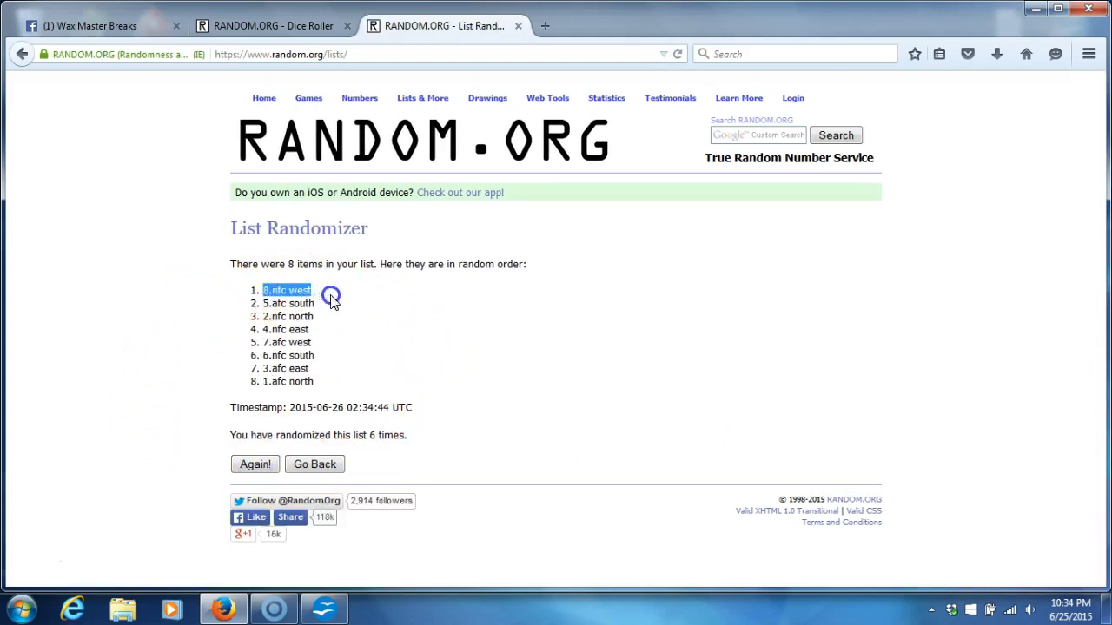
left_click_drag(286, 289, 287, 382)
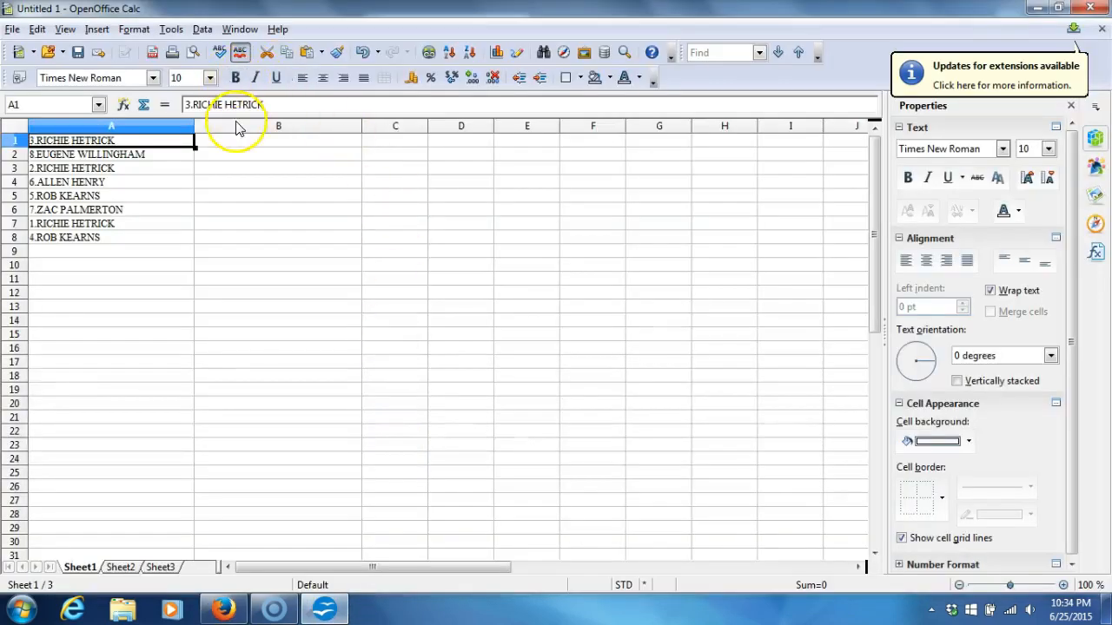
- Paste the shuffled divisions into cell B1 beside the eight contestant names
right_click(278, 139)
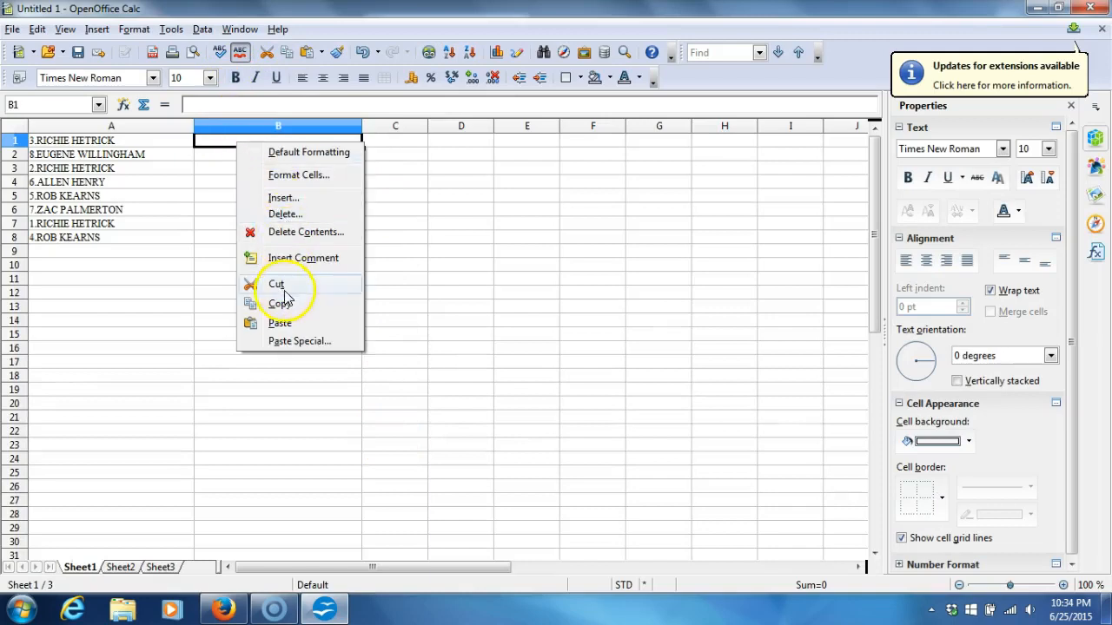
left_click(281, 322)
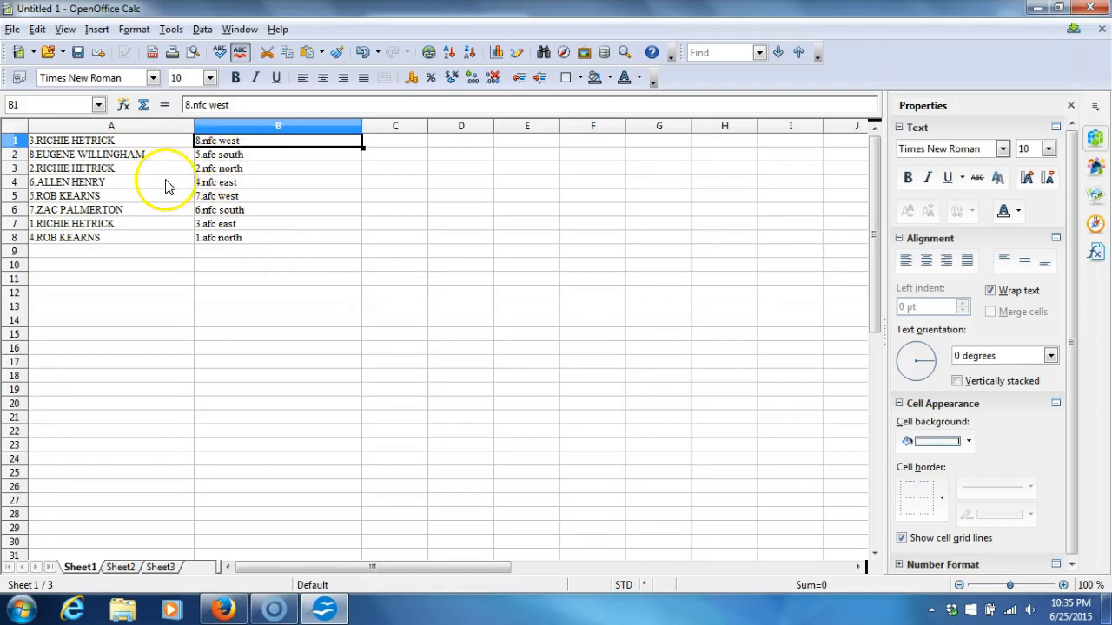
mouse_move(189, 184)
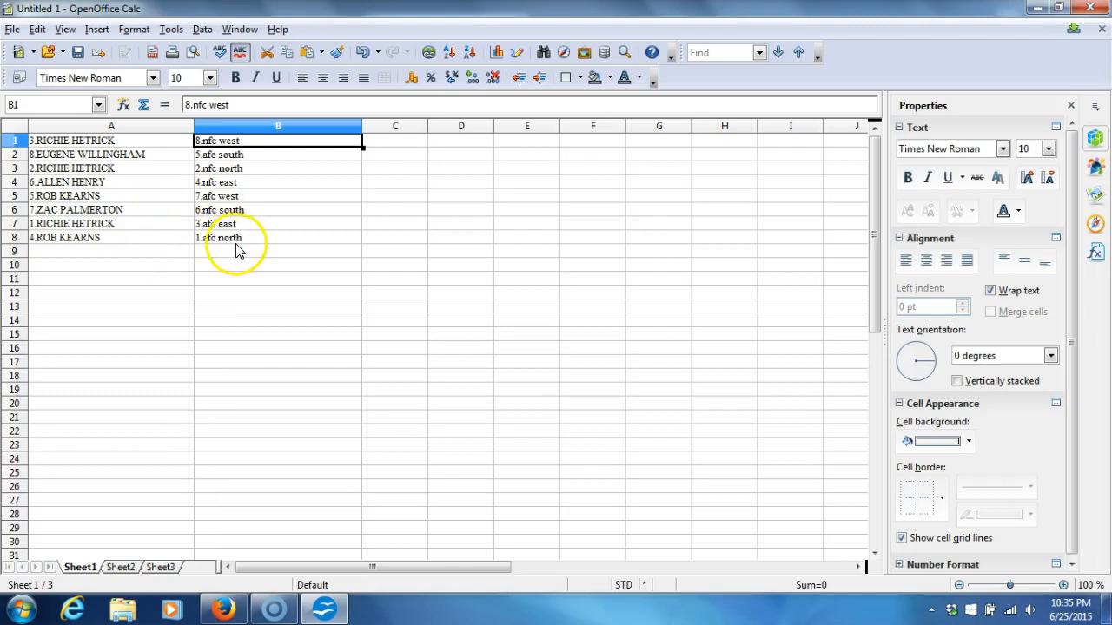
mouse_move(460, 513)
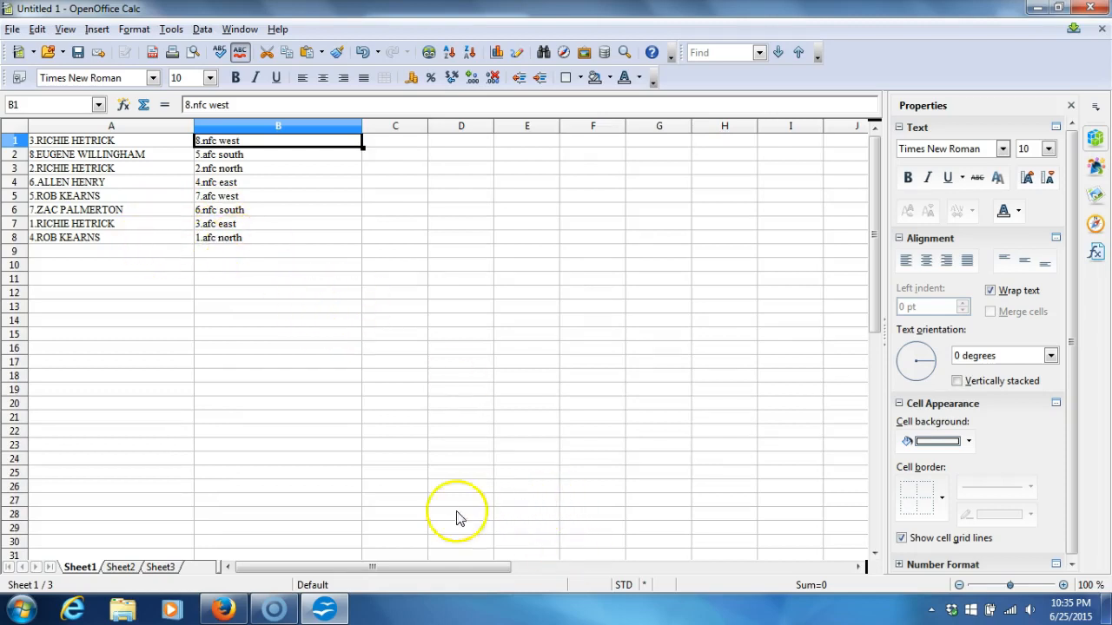
mouse_move(118, 598)
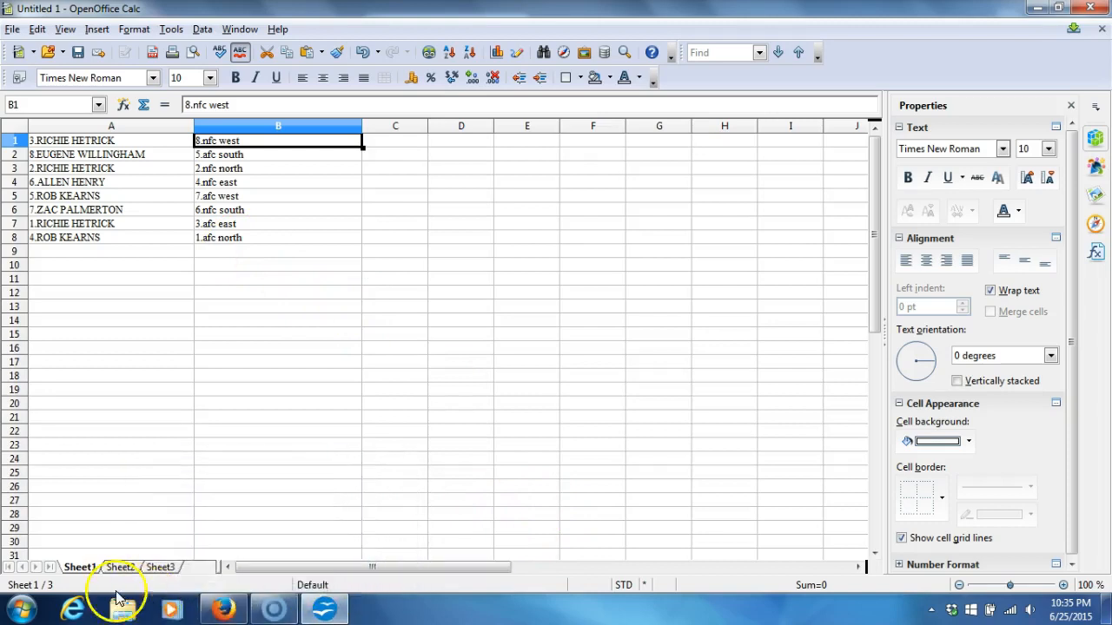